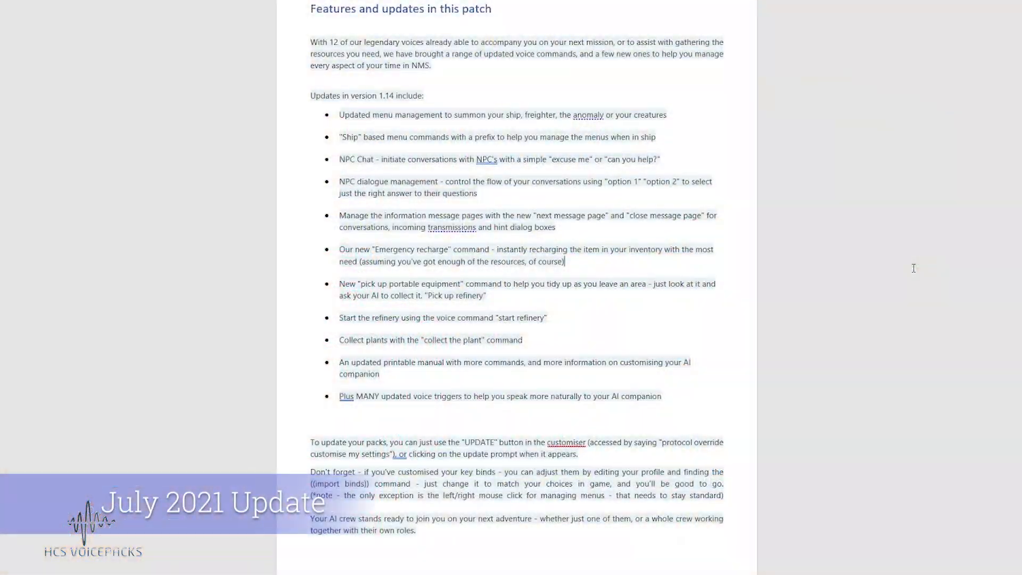
scroll("up", 3)
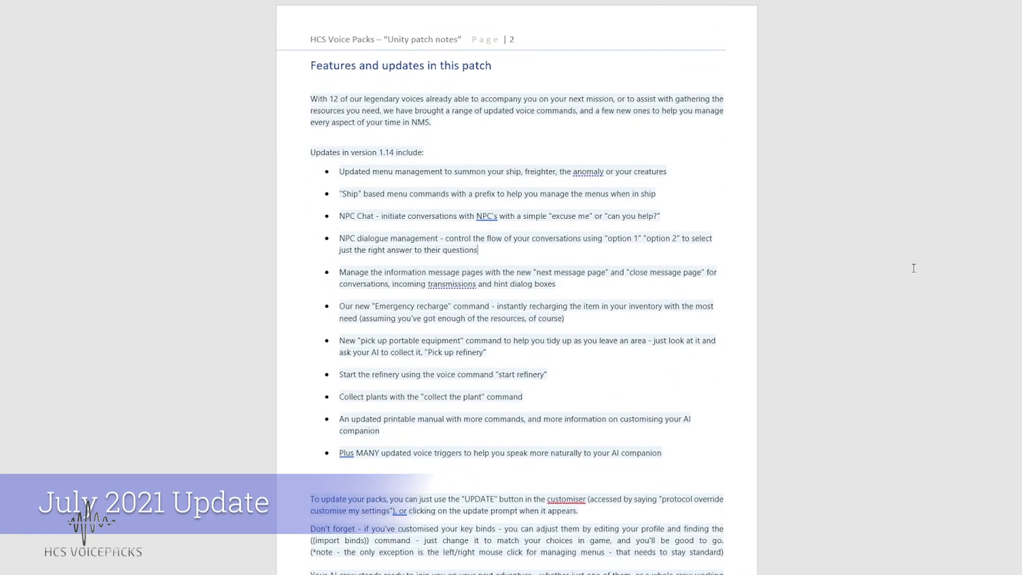
scroll("down", 3)
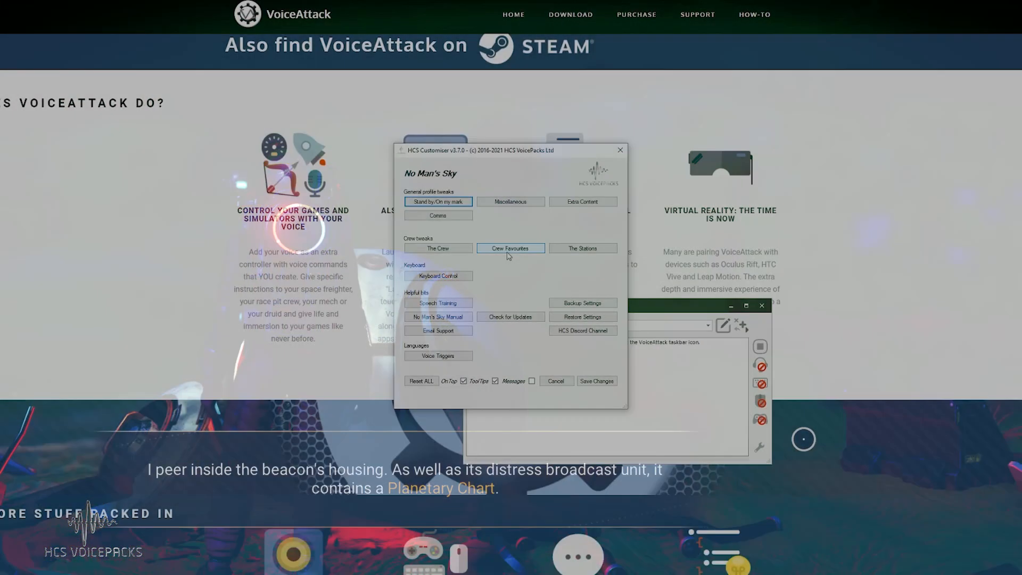
left_click(581, 248)
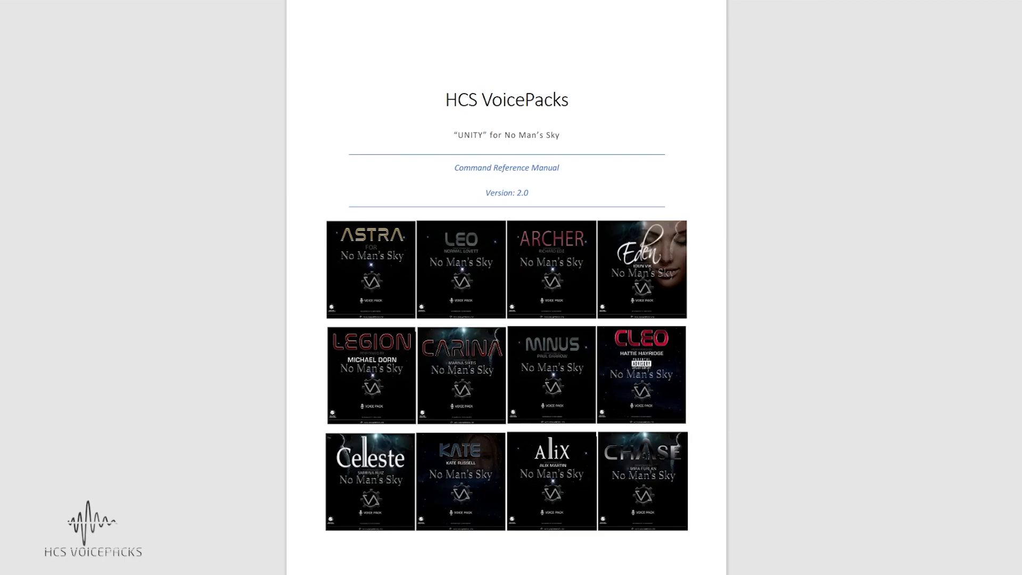
scroll("down", 3)
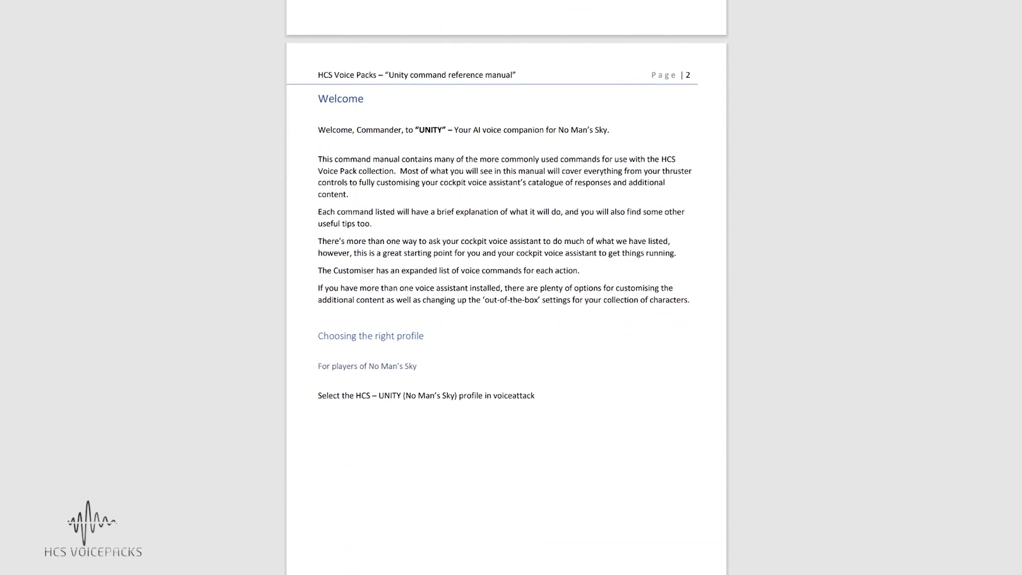
scroll("down", 3)
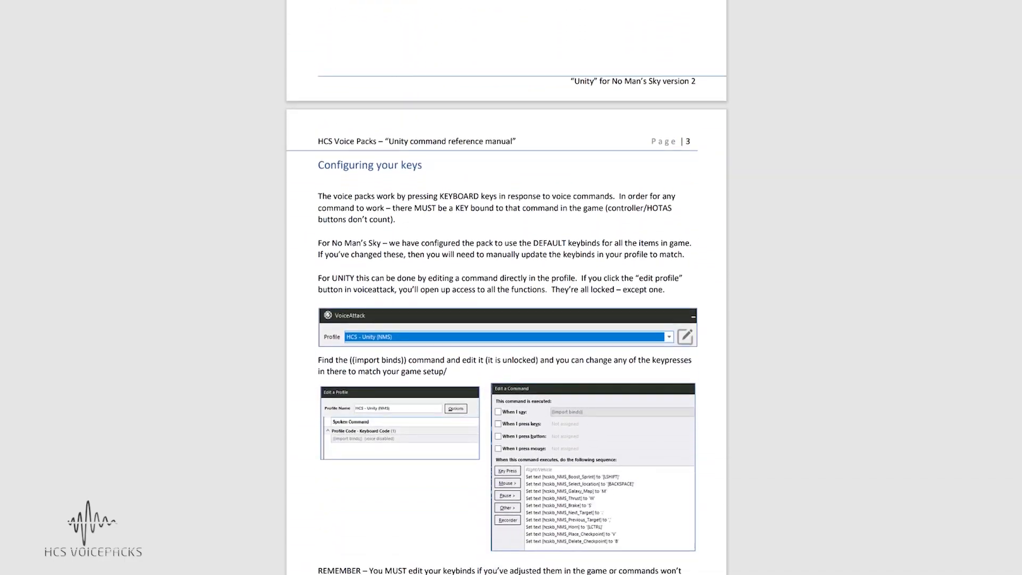
scroll("down", 3)
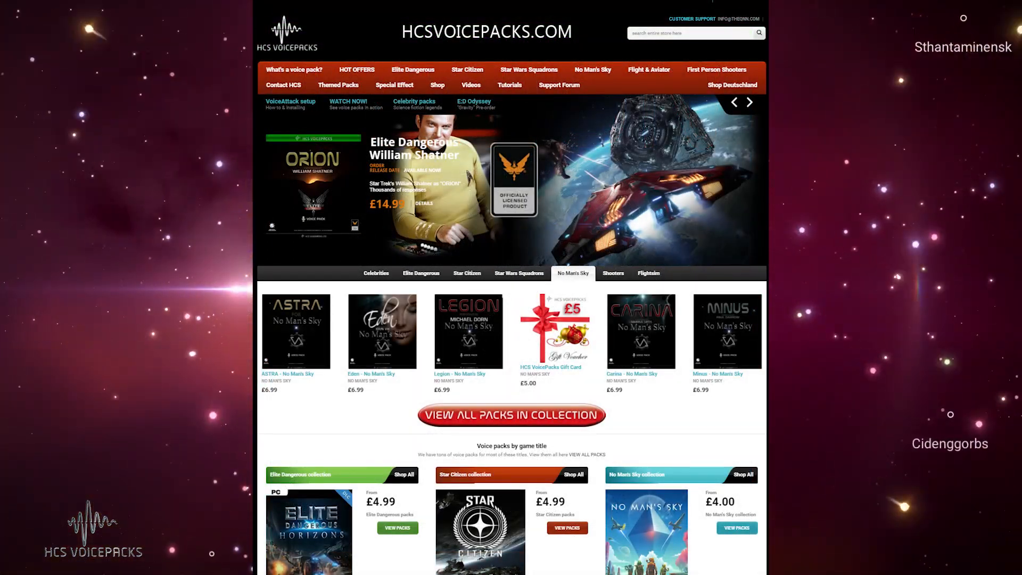
left_click(381, 329)
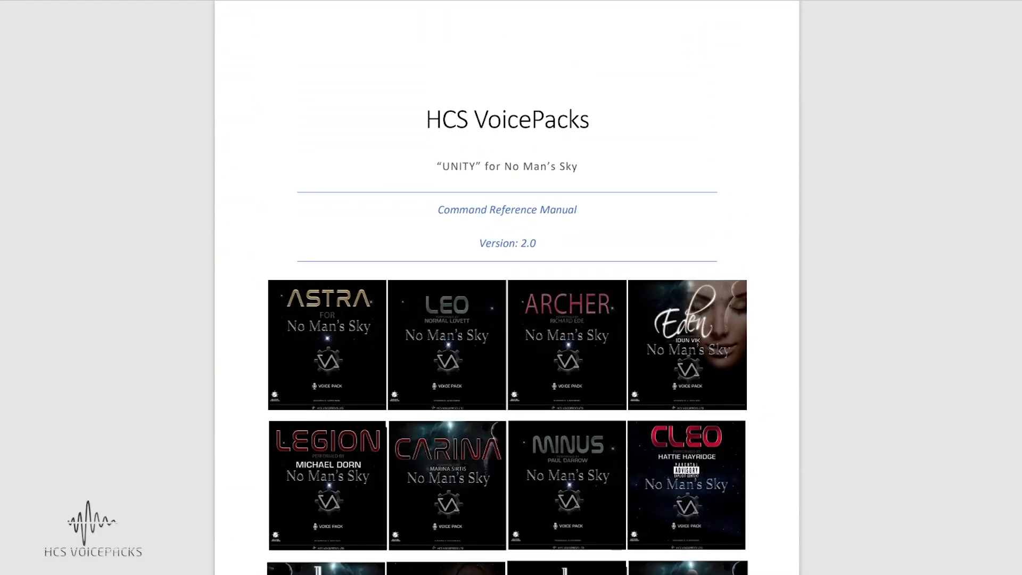
scroll("down", 3)
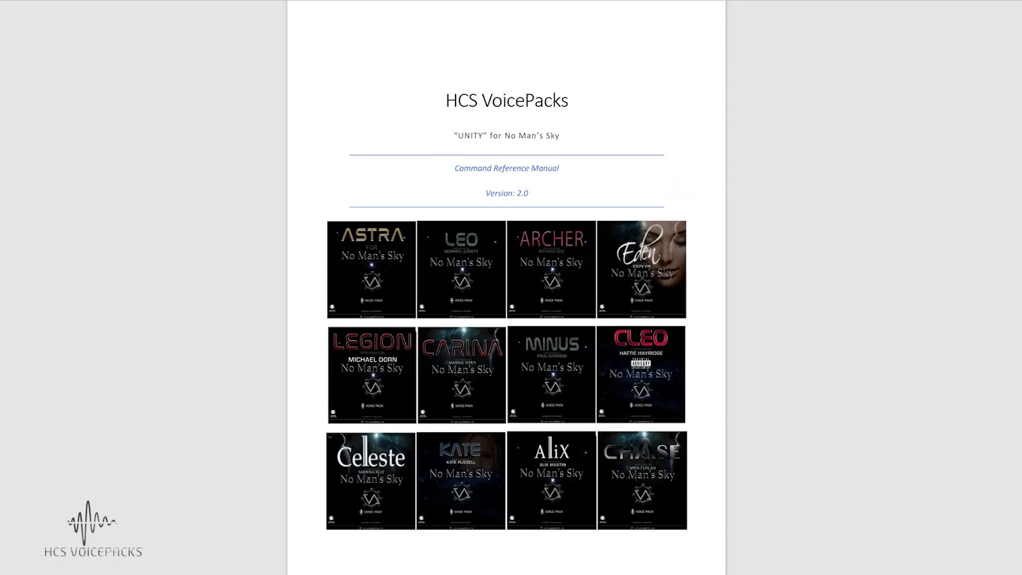
scroll("down", 3)
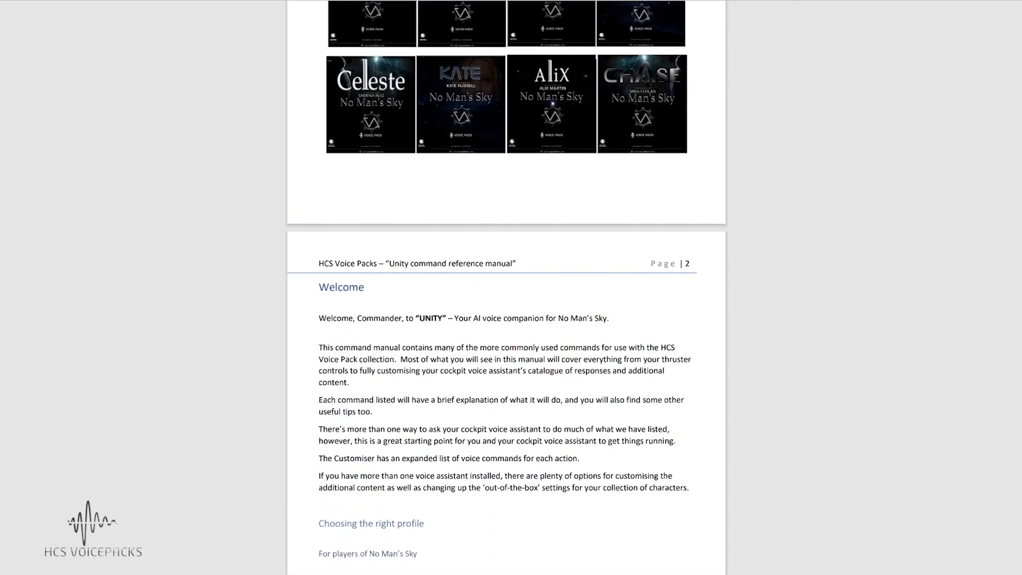
scroll("down", 3)
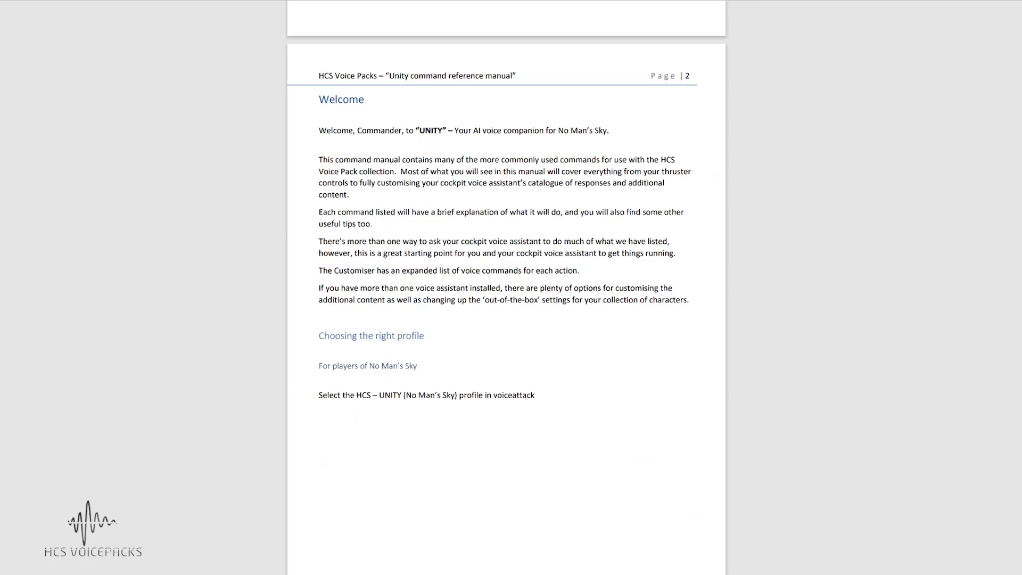
scroll("down", 3)
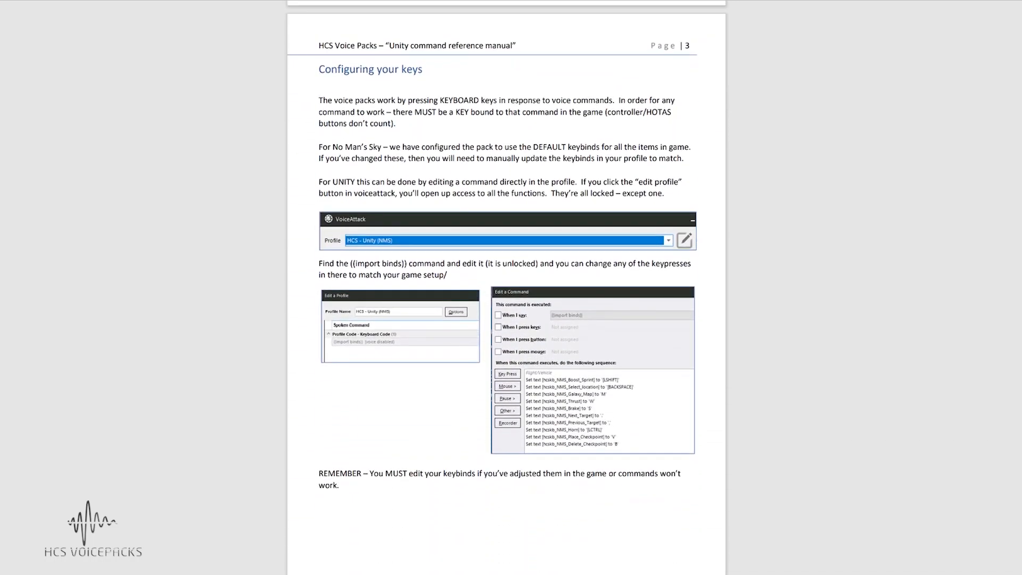
scroll("down", 3)
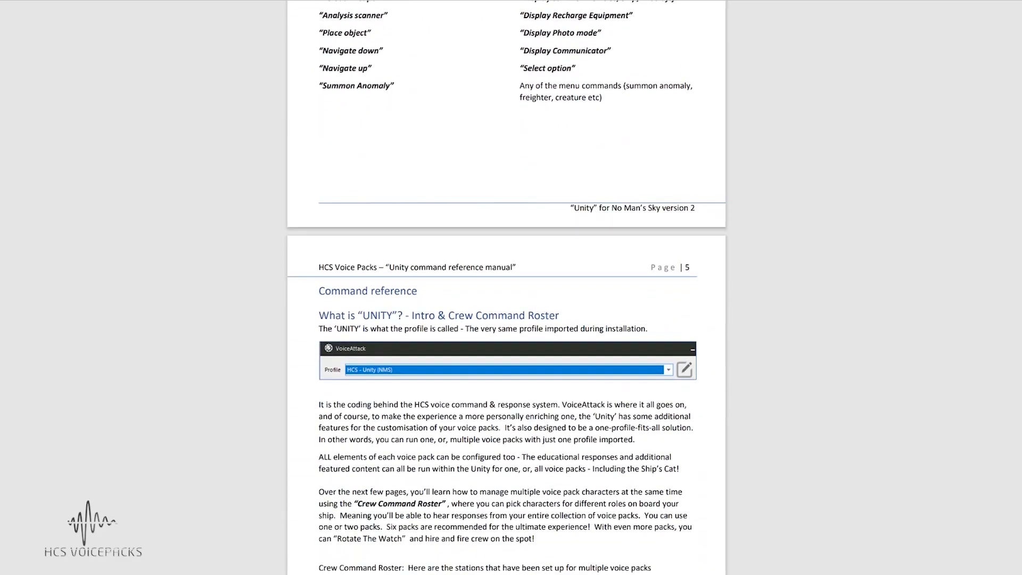
scroll("down", 3)
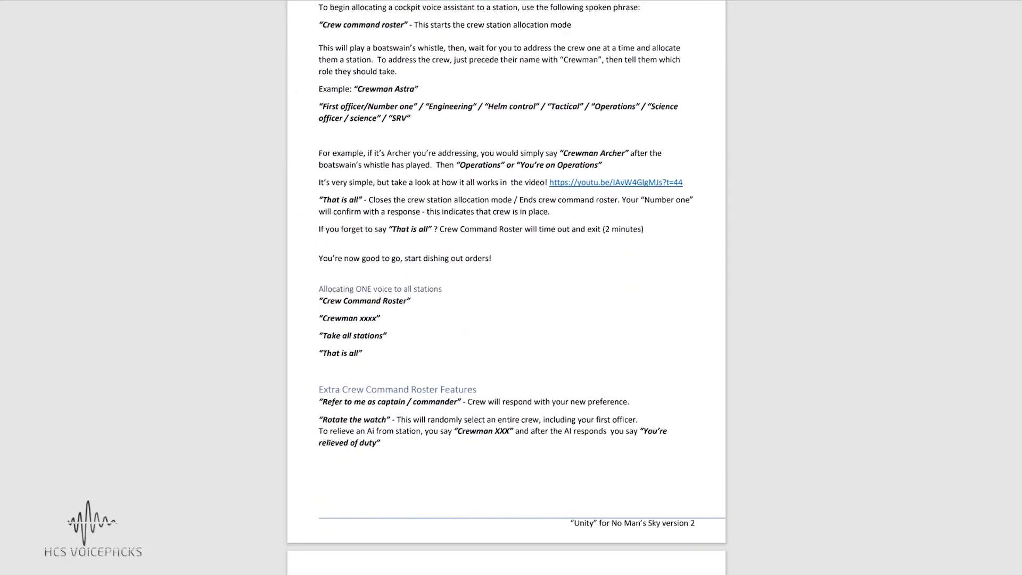
scroll("up", 3)
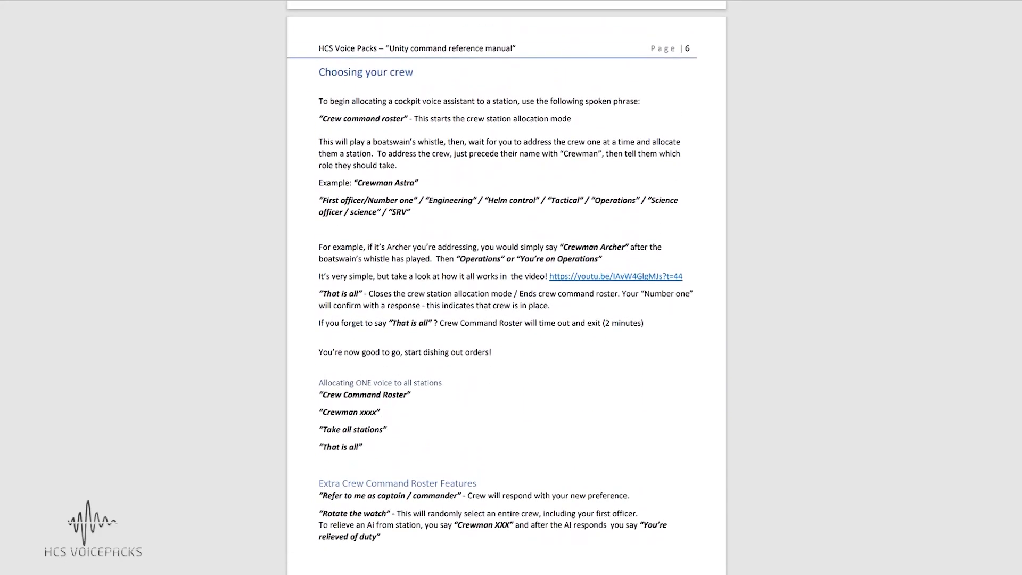
scroll("down", 3)
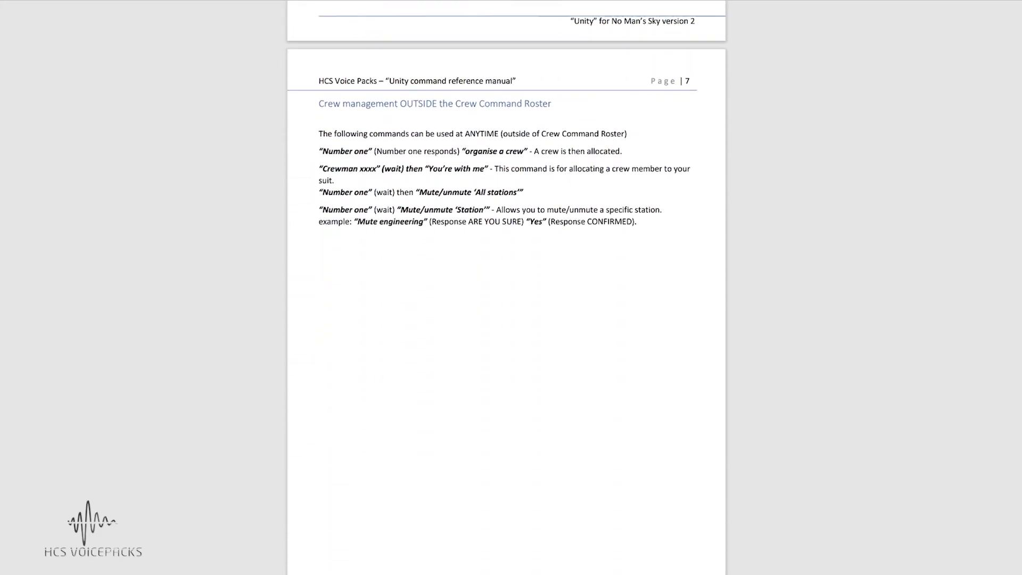
scroll("down", 3)
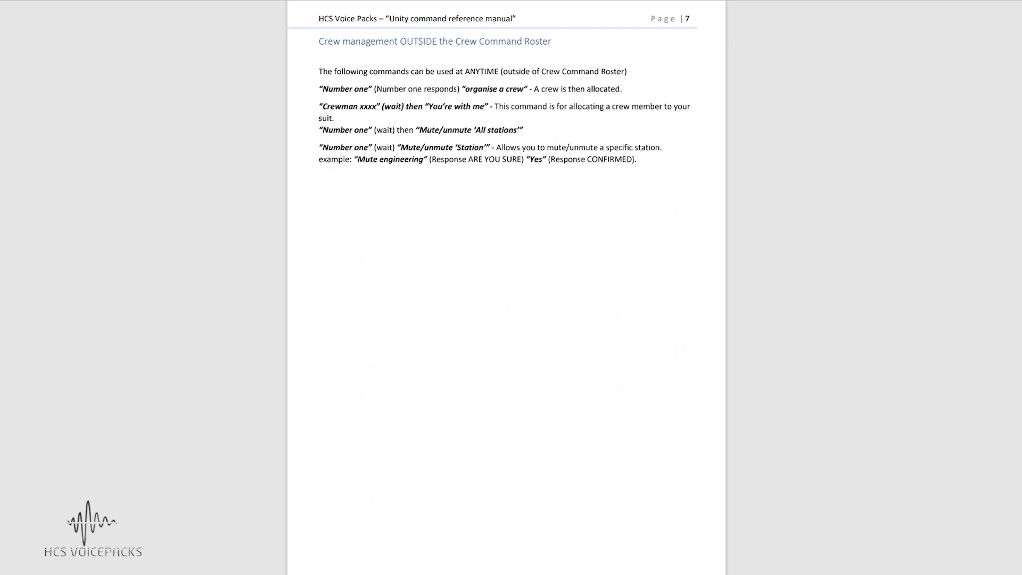
scroll("down", 3)
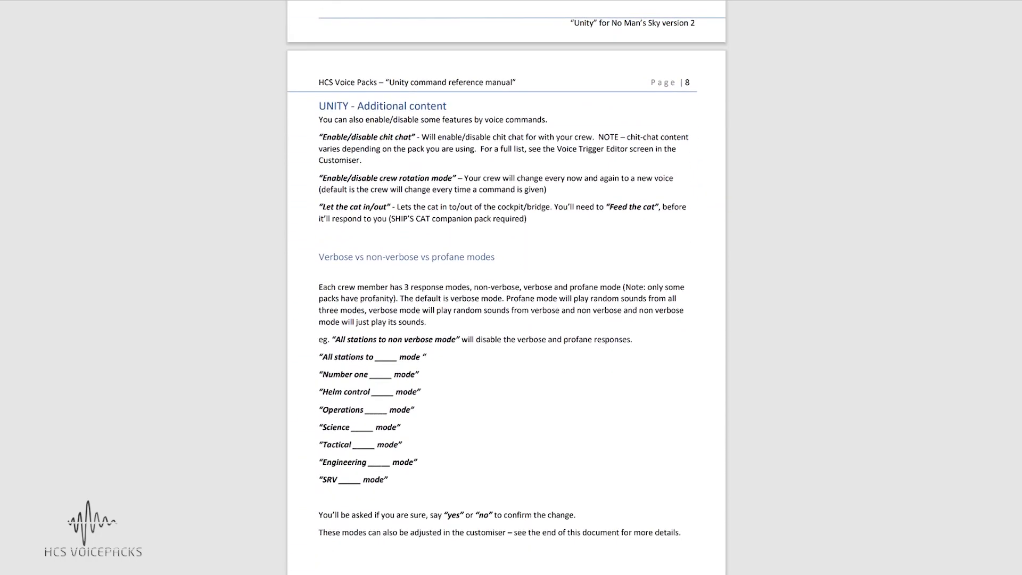
scroll("down", 3)
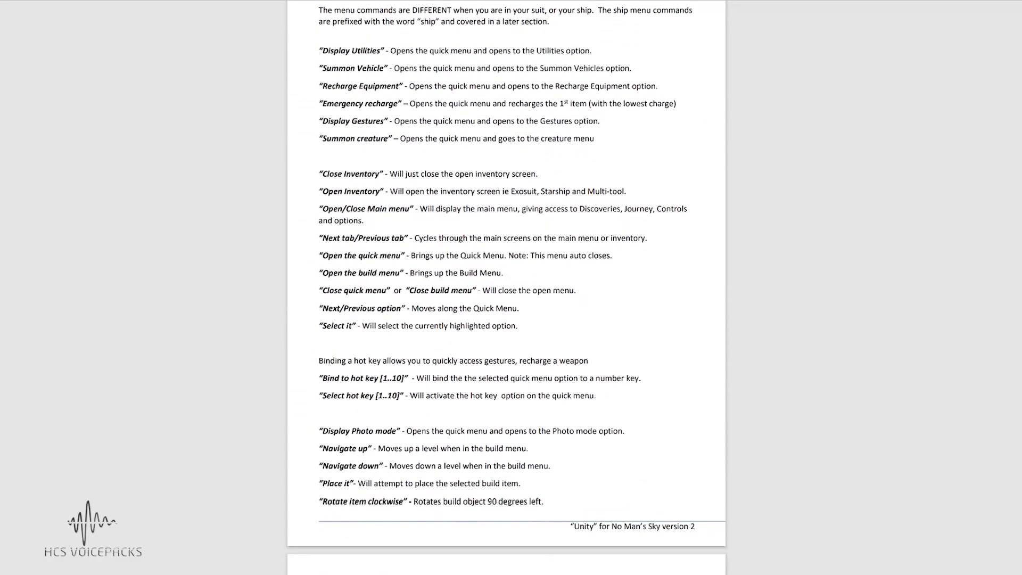
scroll("down", 3)
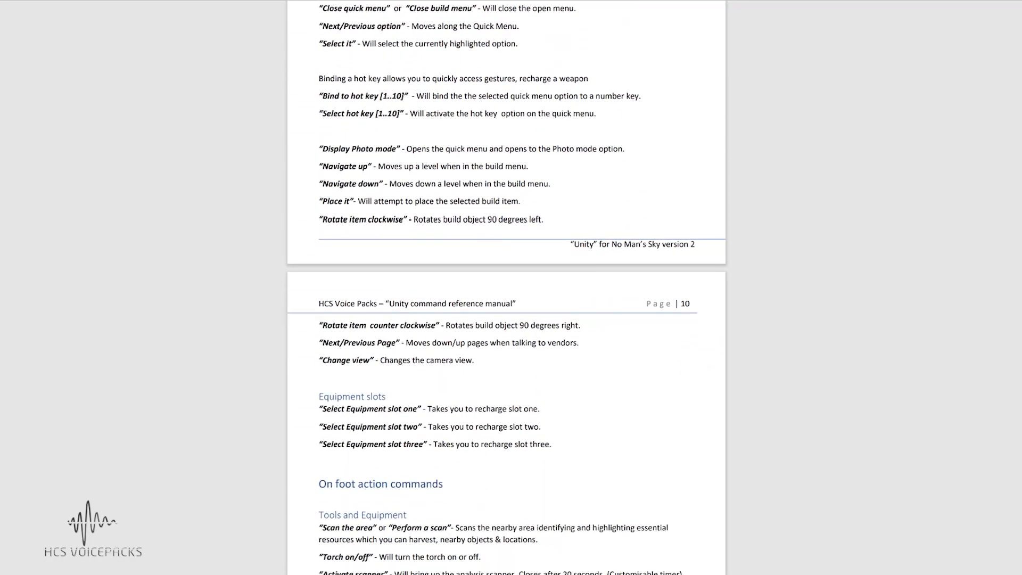
scroll("down", 3)
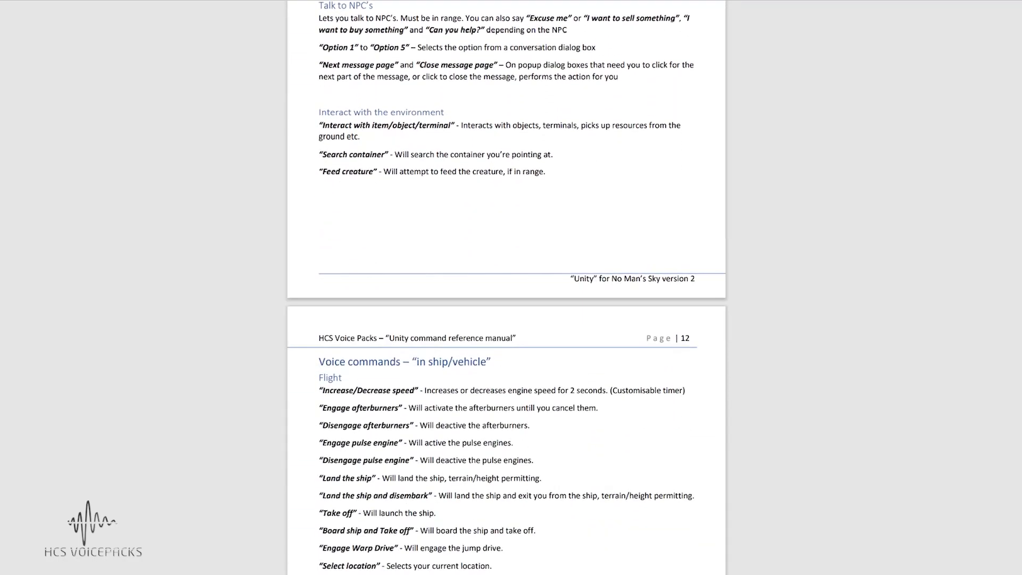
scroll("down", 3)
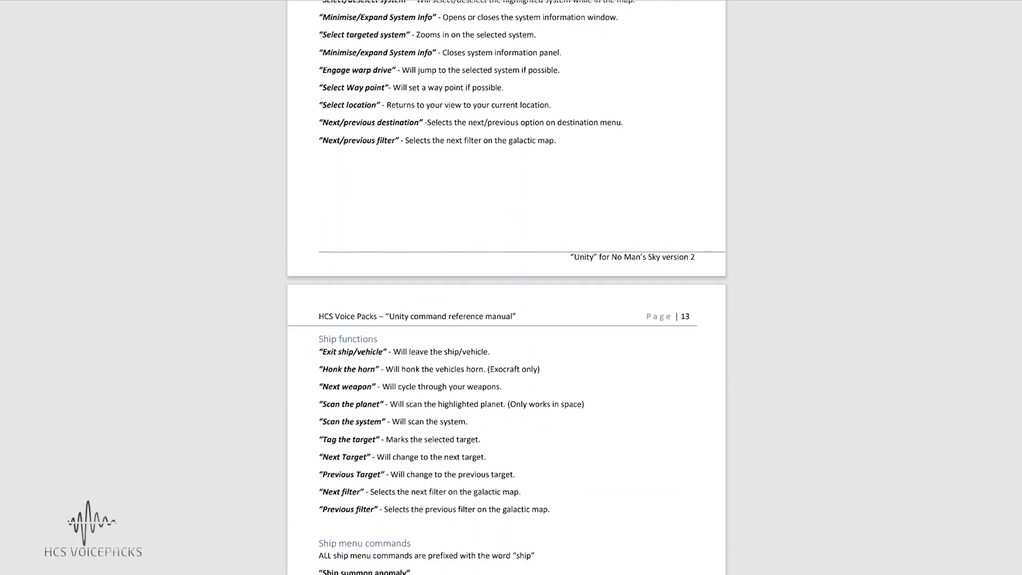
scroll("down", 3)
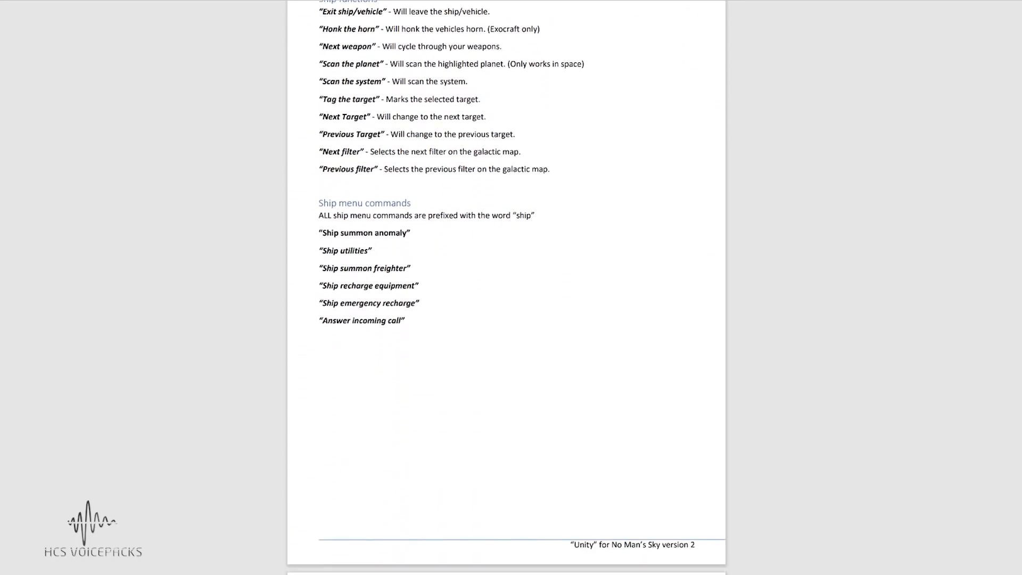
scroll("down", 3)
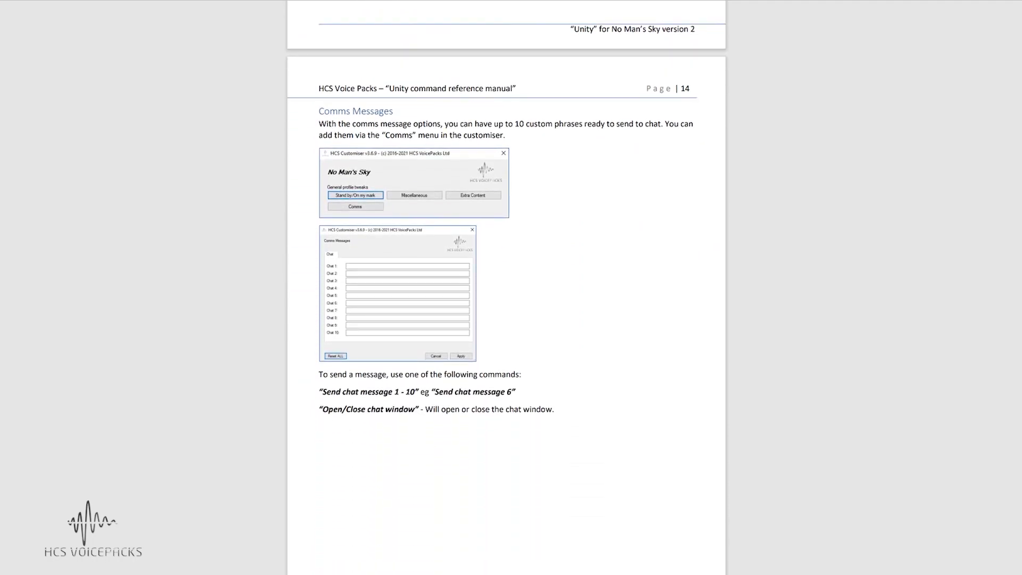
scroll("down", 3)
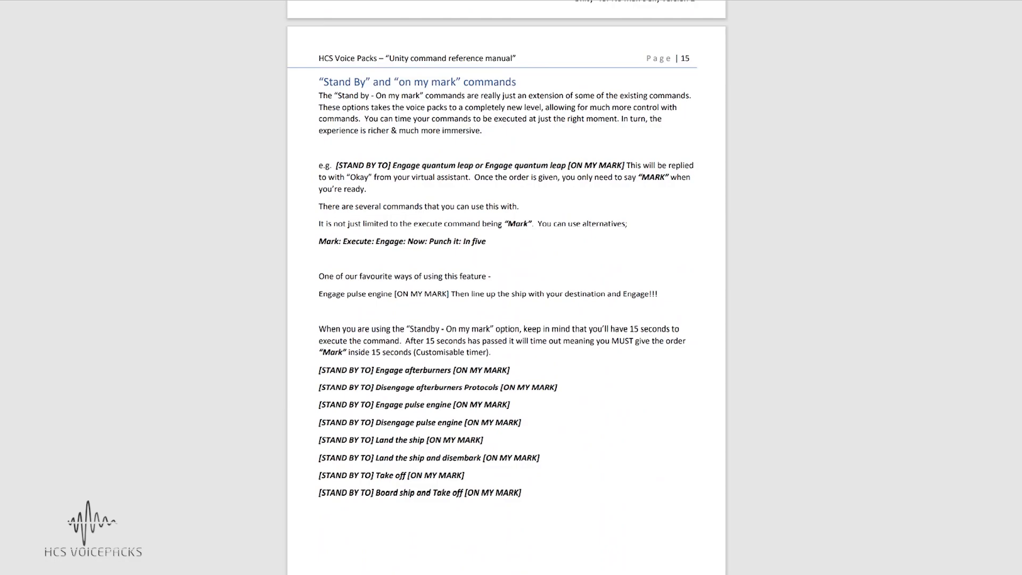
scroll("down", 3)
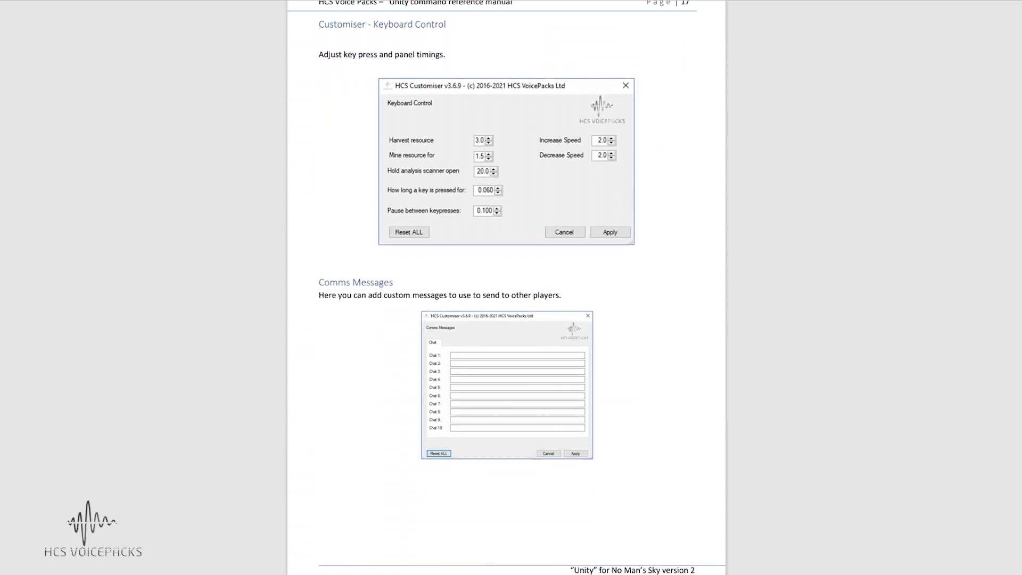
scroll("down", 3)
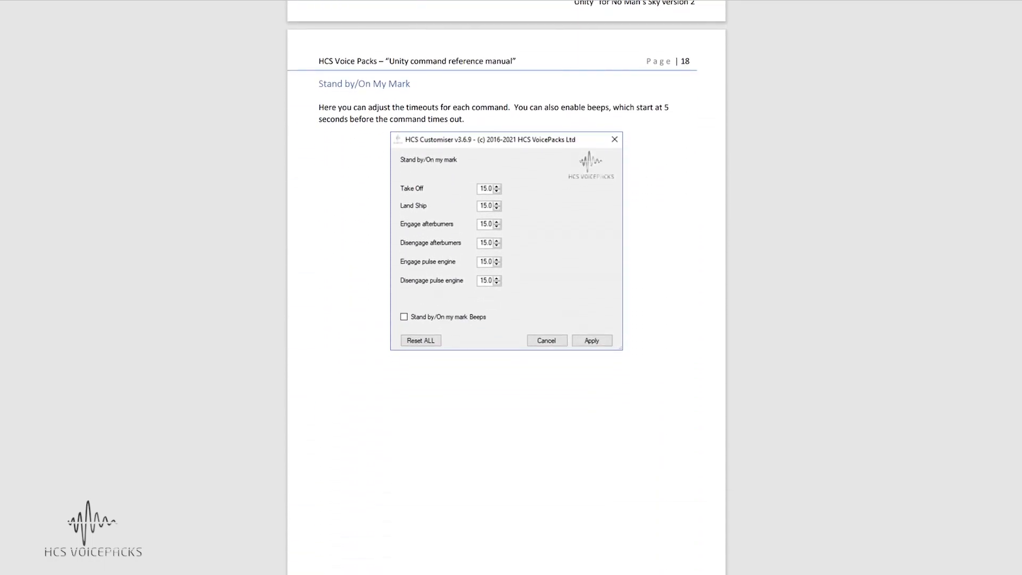
scroll("down", 3)
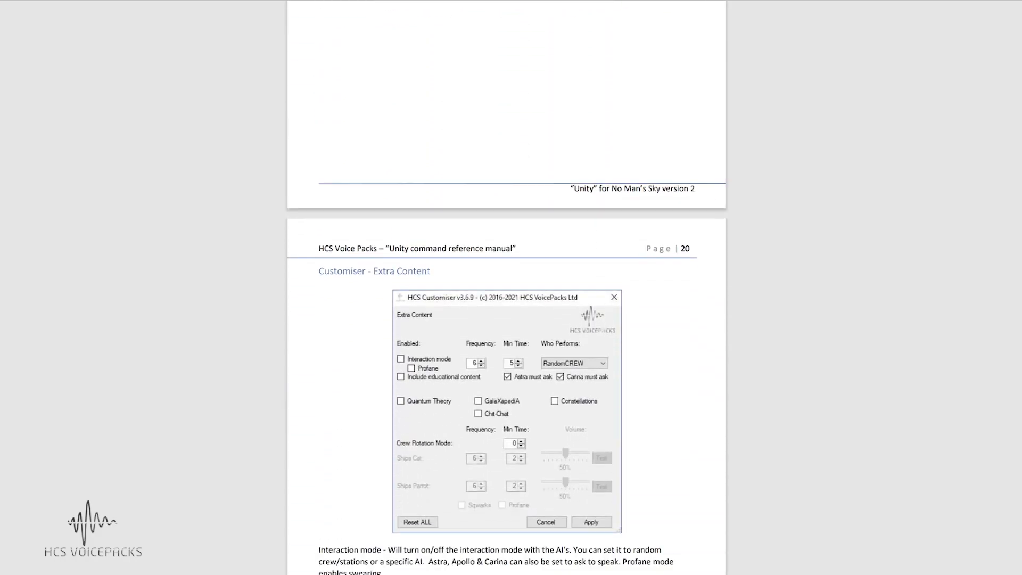
scroll("down", 3)
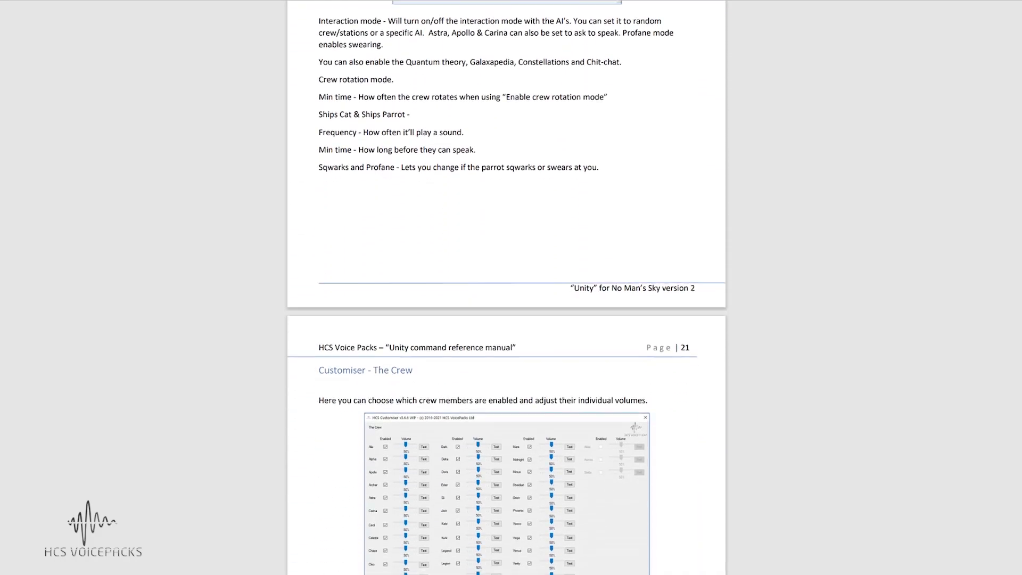
scroll("down", 3)
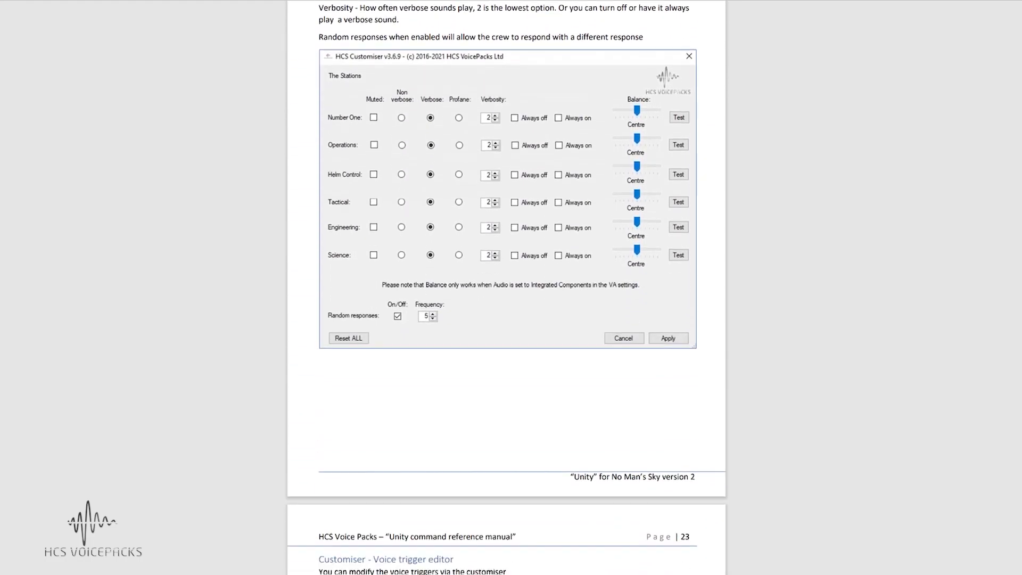
scroll("down", 3)
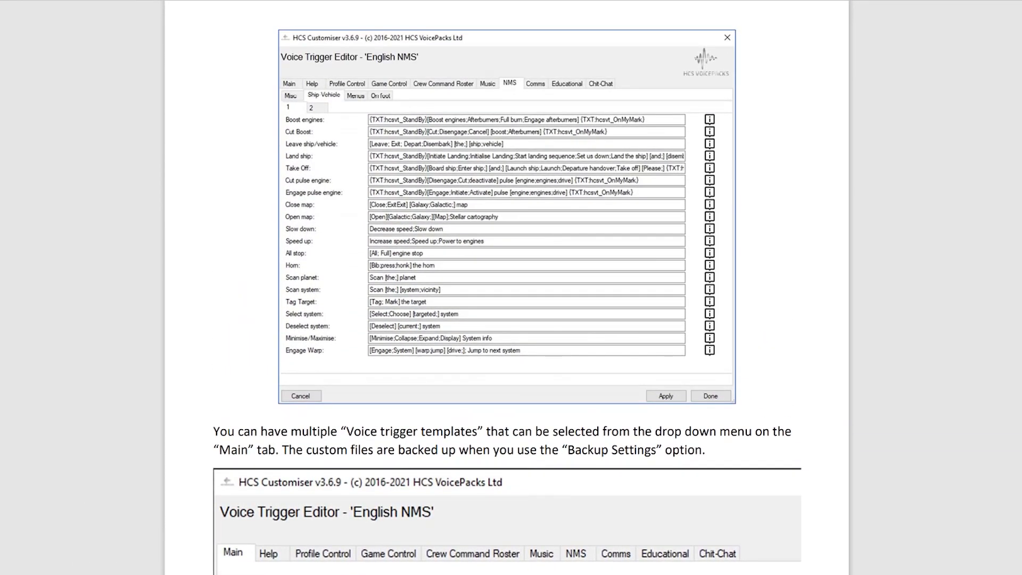
scroll("down", 3)
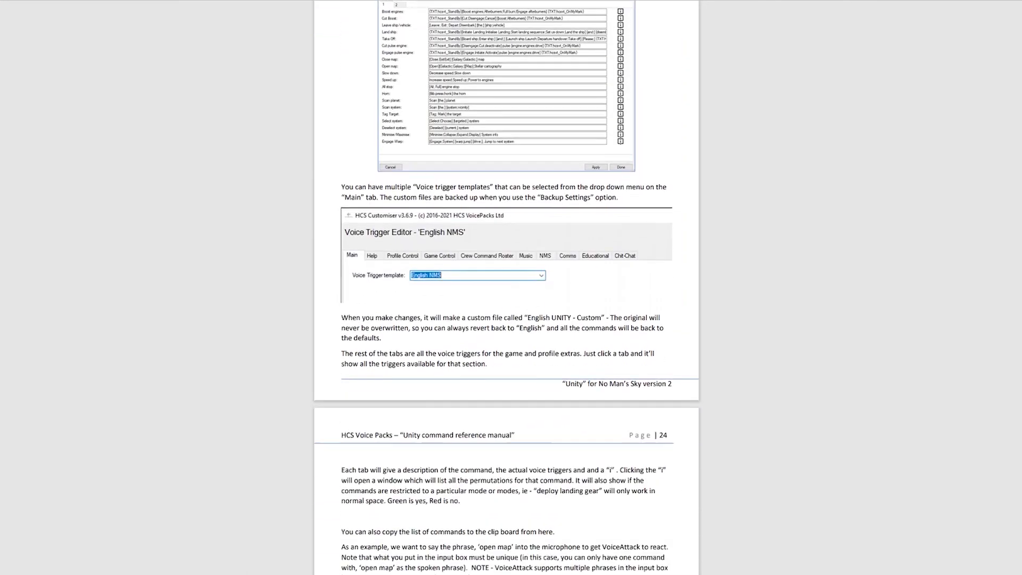